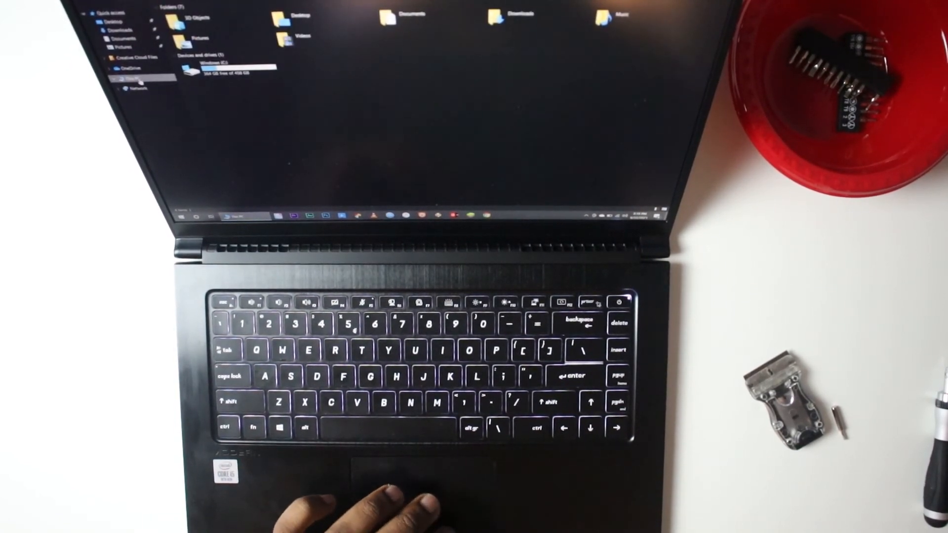
# Bring up the context menu for This PC to reach Manage
pyautogui.rightClick(130, 77)
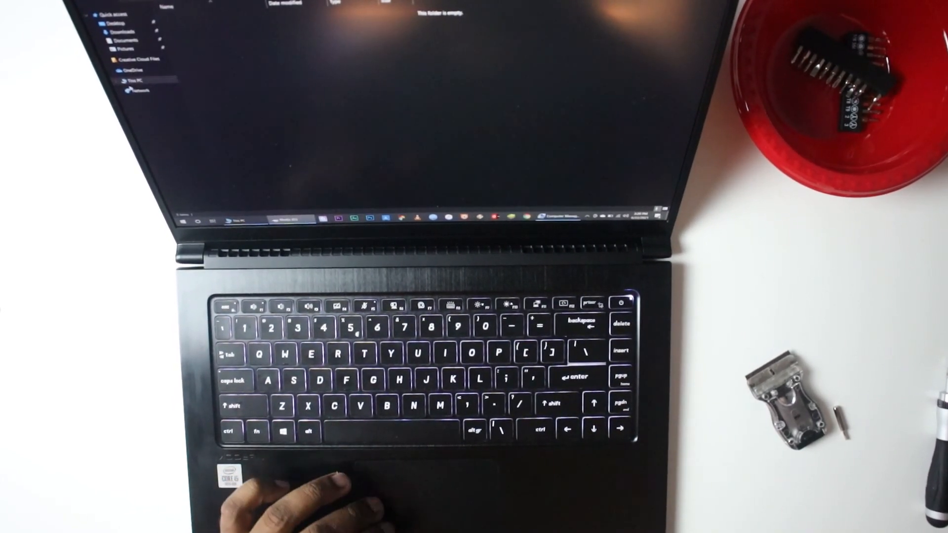
# Show This PC listing the new Media (D:) drive beside Windows (C:)
pyautogui.click(133, 80)
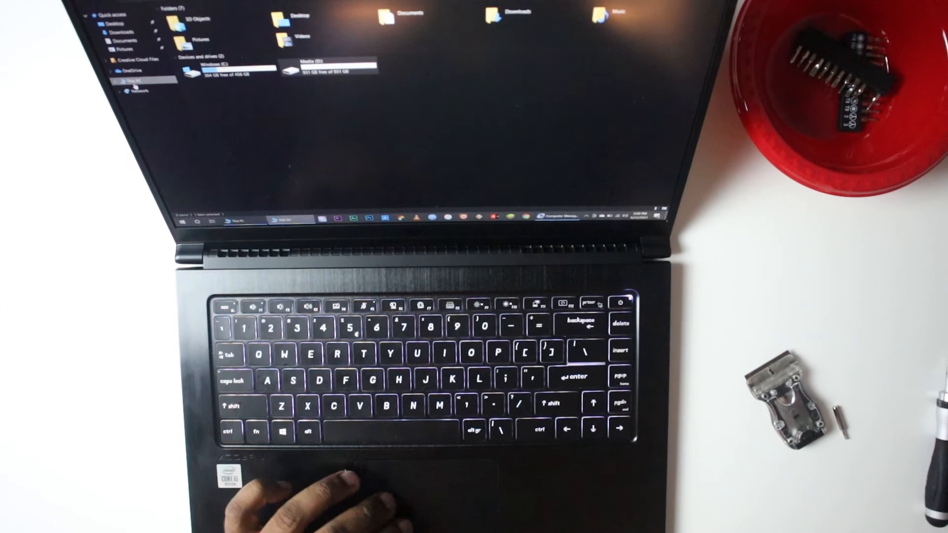
pyautogui.click(224, 65)
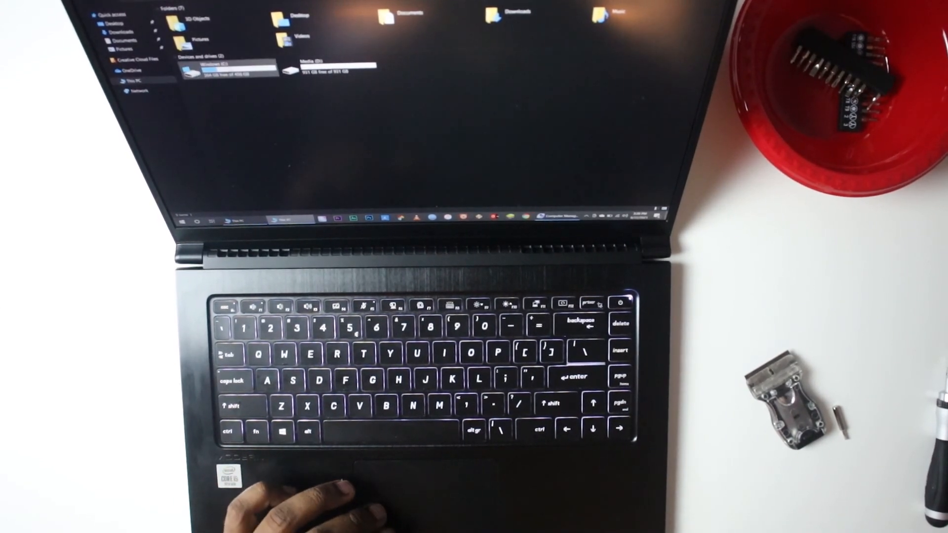